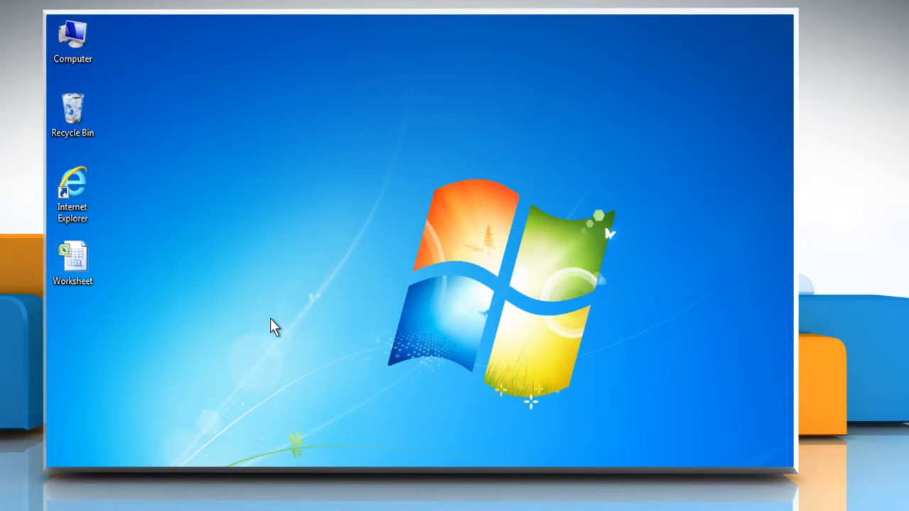
mouse_move(277, 315)
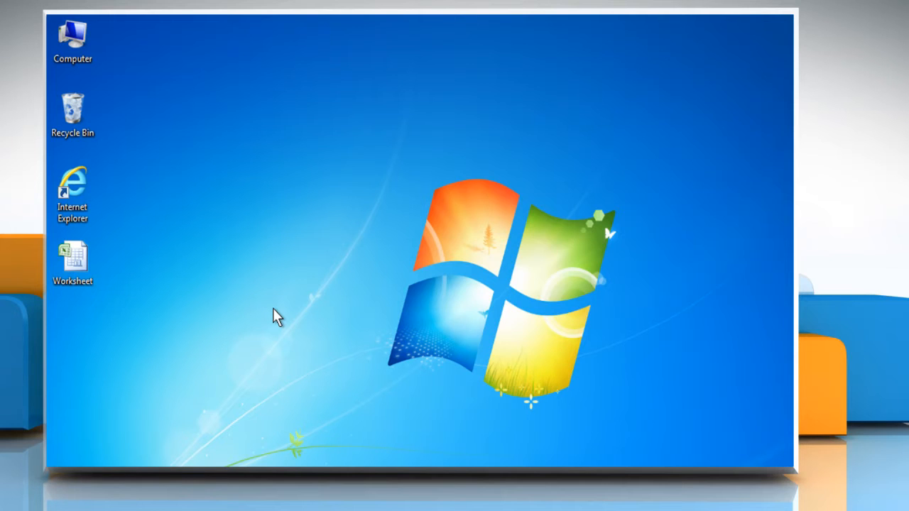
mouse_move(117, 277)
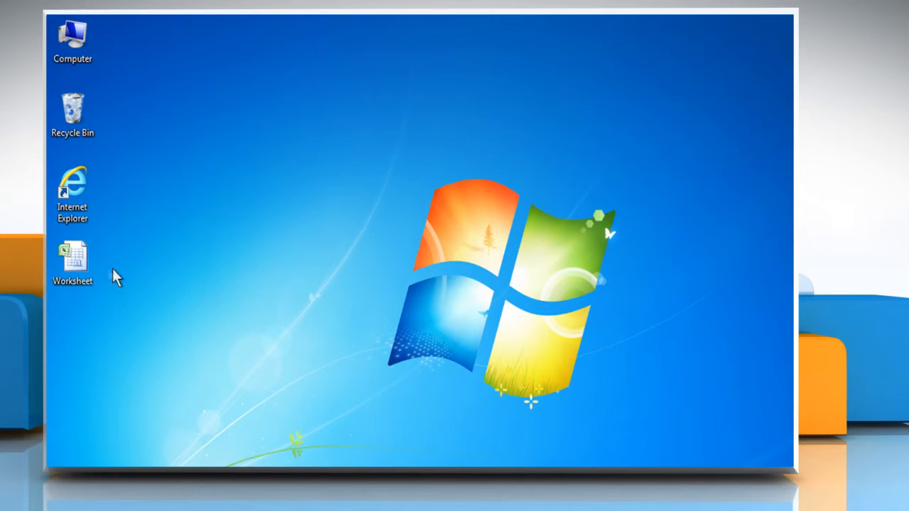
Open the Worksheet workbook from the desktop and review both random-number descriptions, landing on A2
double_click(73, 255)
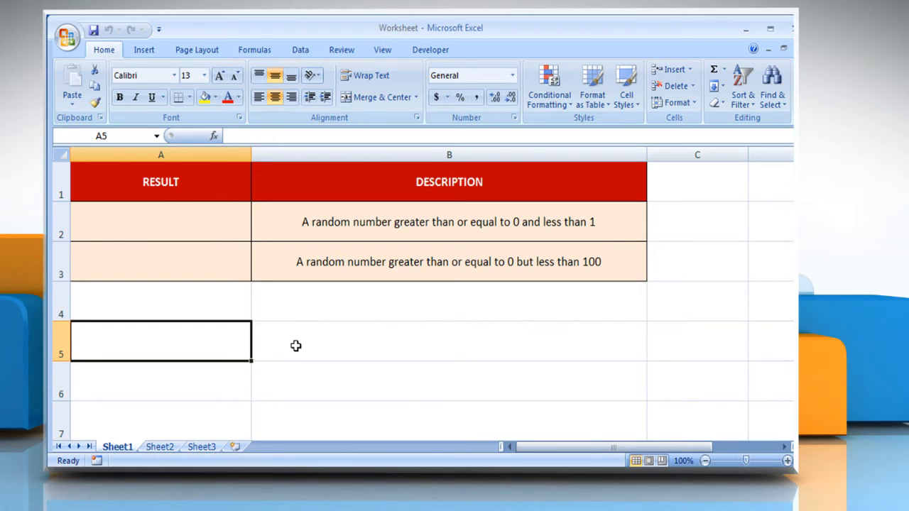
left_click(448, 261)
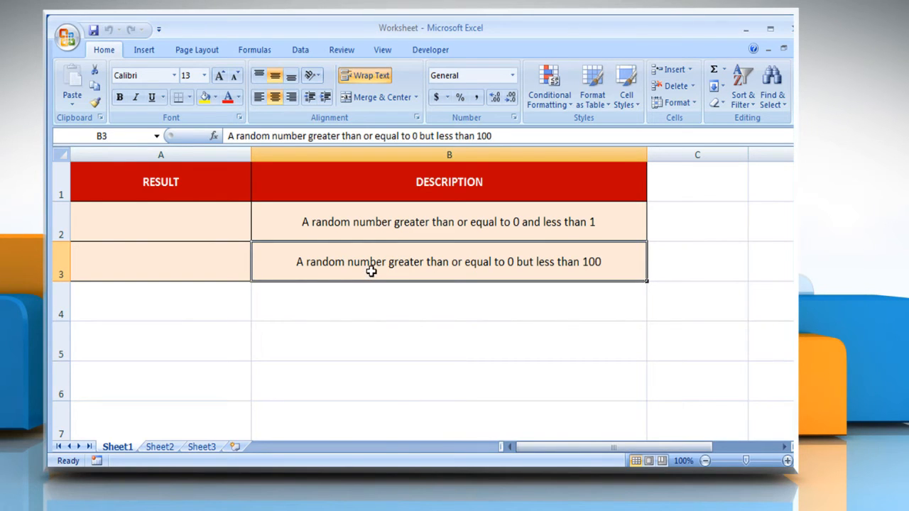
left_click(449, 222)
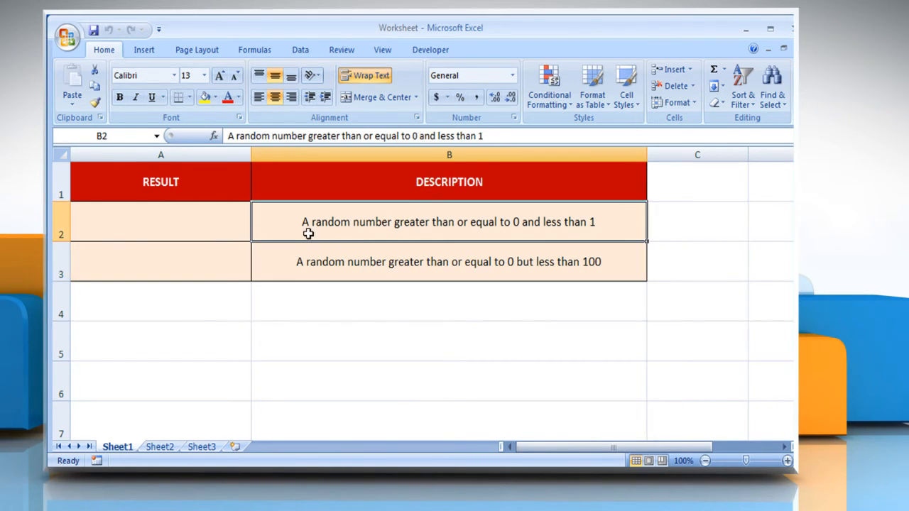
left_click(160, 222)
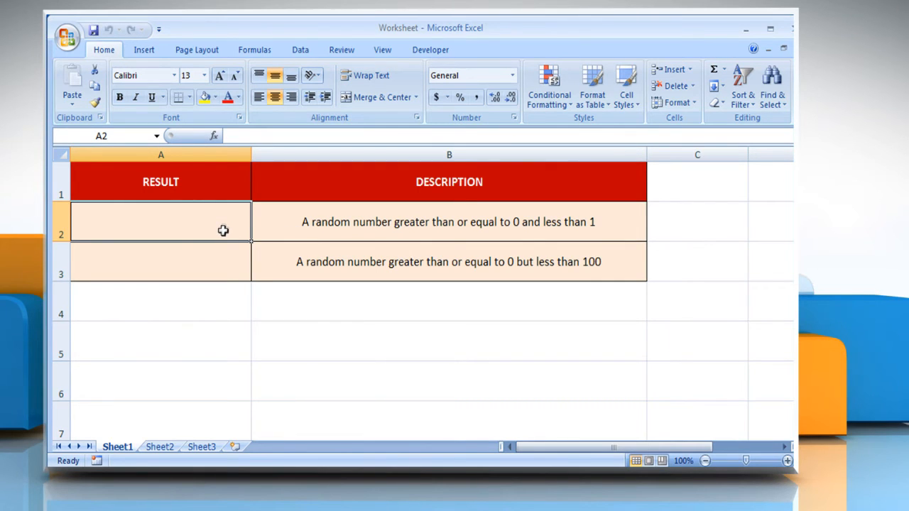
Enter =RAND() in A2 so it returns a value between 0 and 1 (0.613455398)
type("=RAND(")
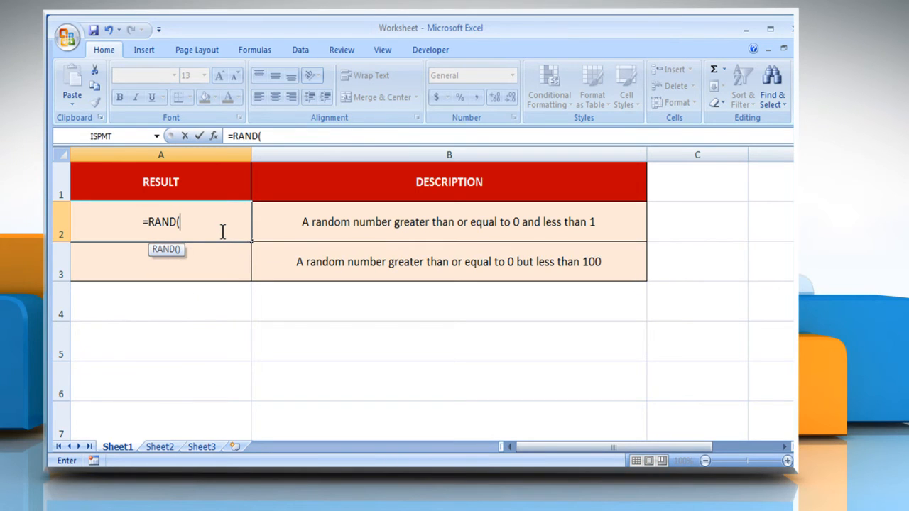
type(")")
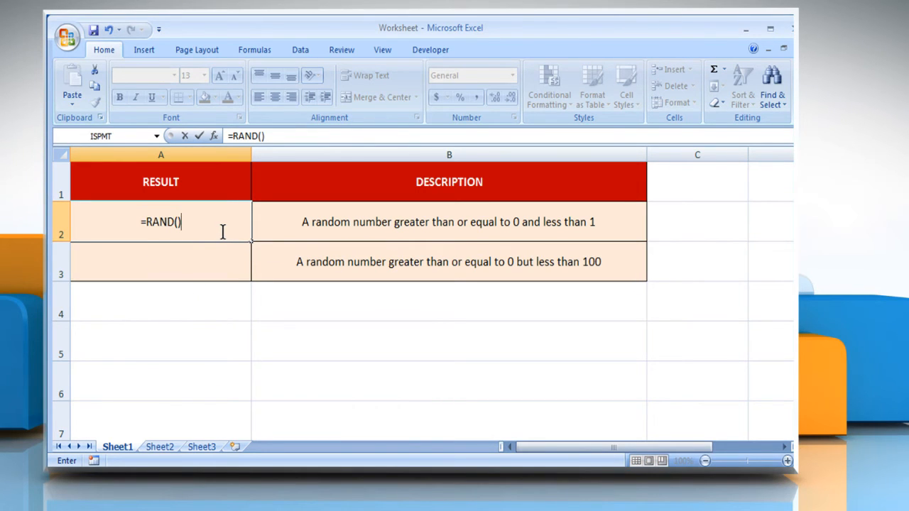
key("Return")
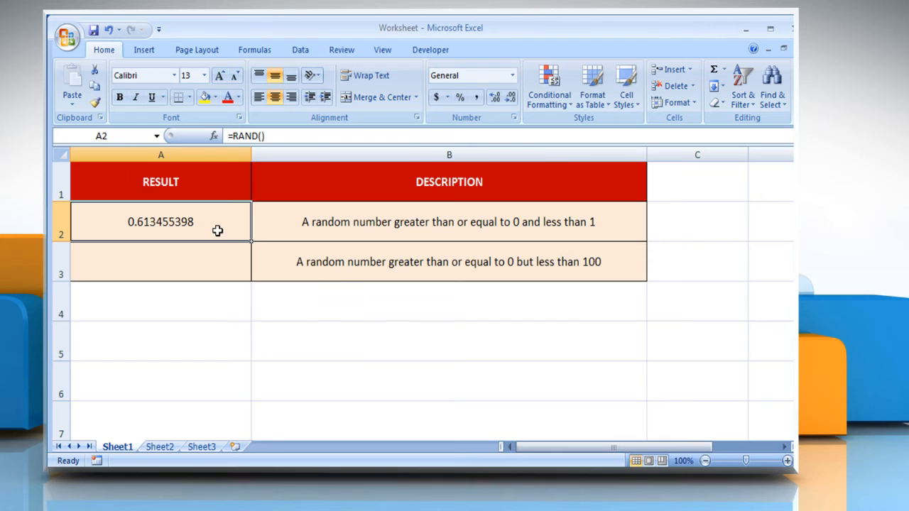
left_click(449, 261)
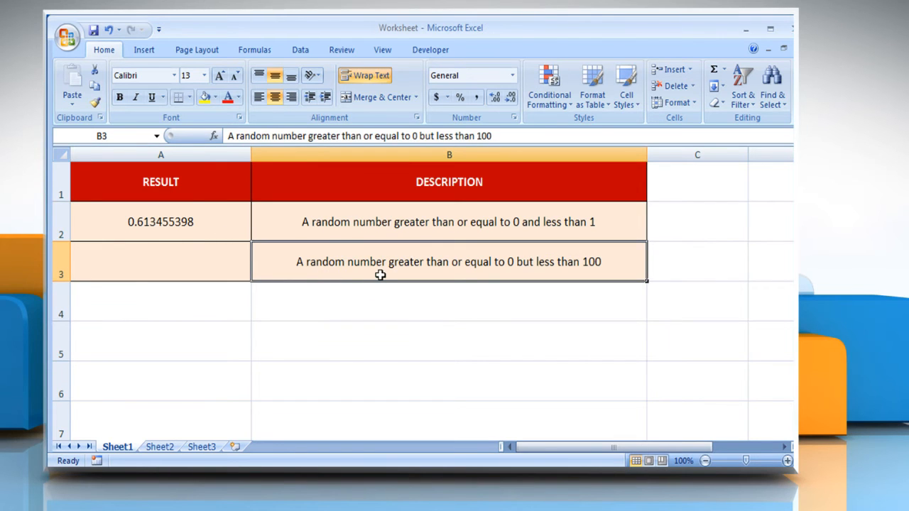
Enter =RAND()*100 in A3, returning 34.98528098, and confirm the formula behind it
left_click(213, 273)
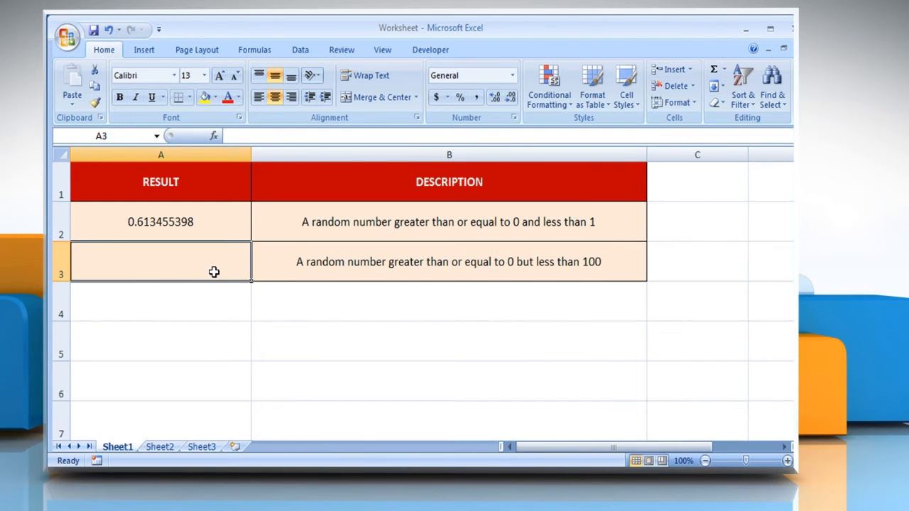
type("=RAND(")
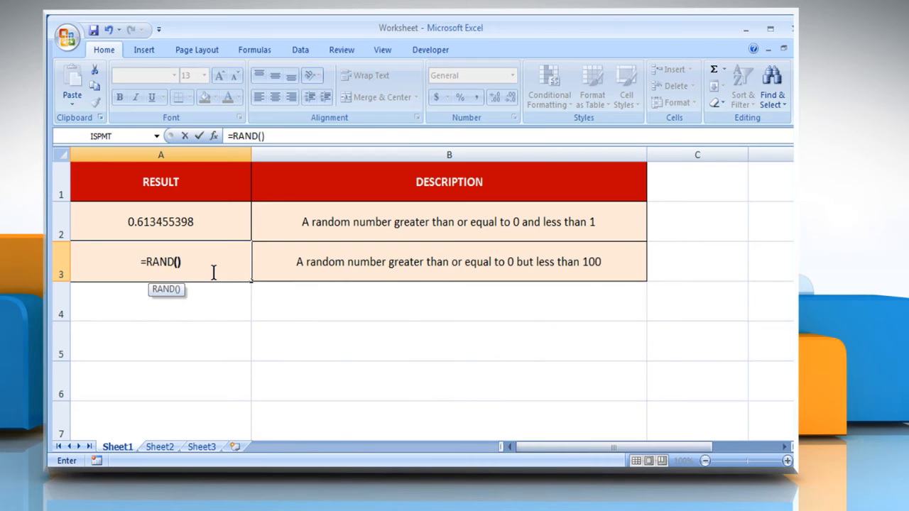
type("*")
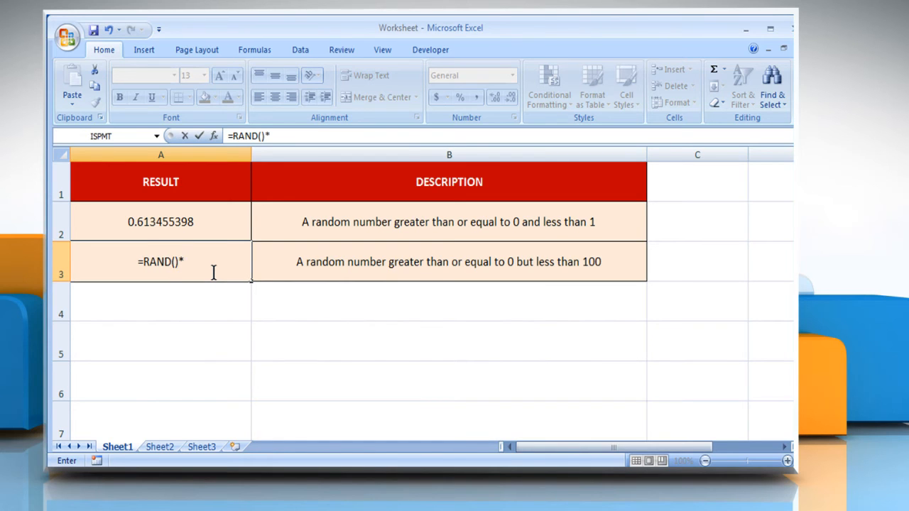
key("Return")
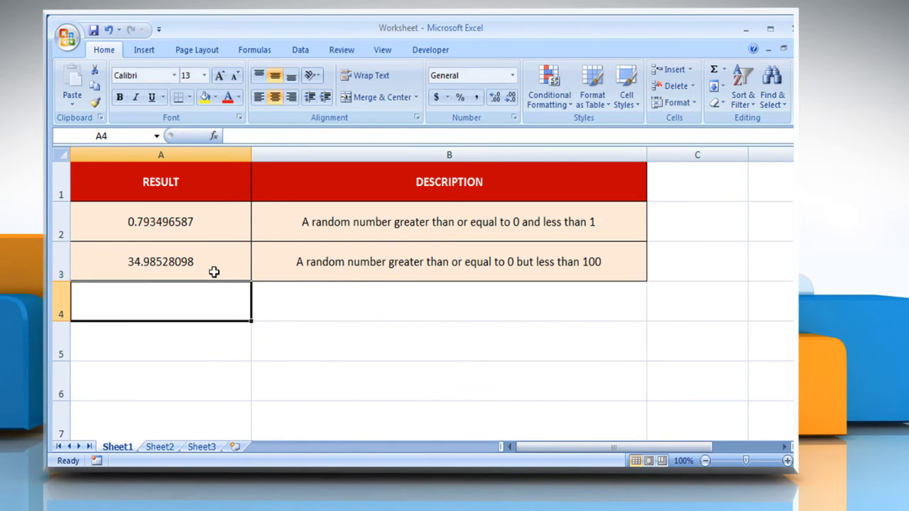
left_click(159, 261)
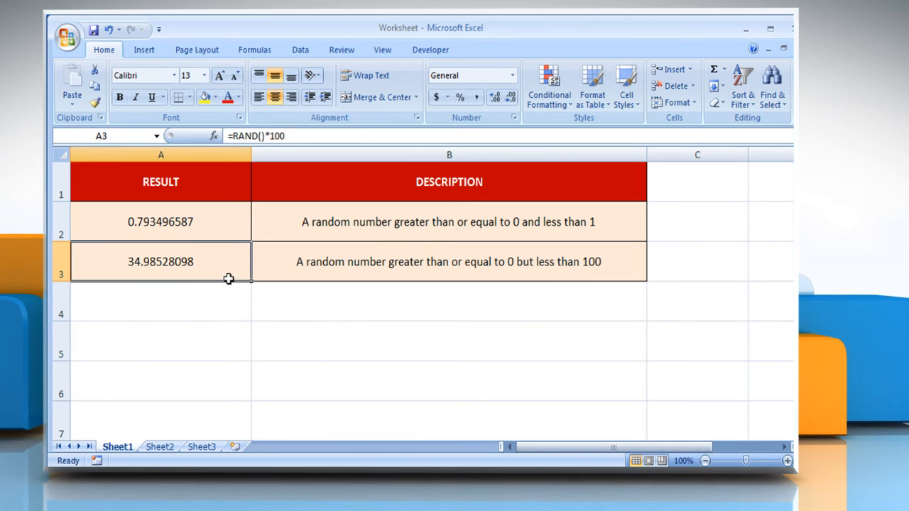